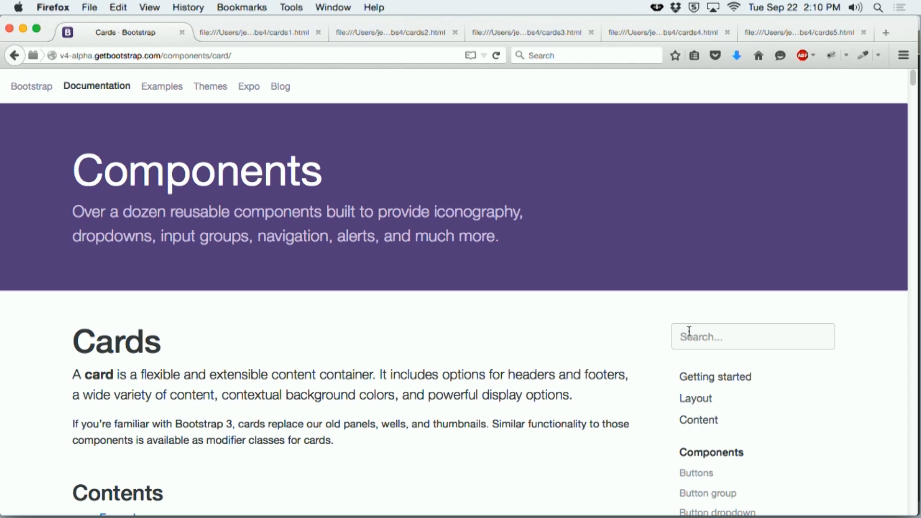
# - Show the cards1.html demo page with its plain Bootstrap 4 card in Firefox
pyautogui.click(251, 33)
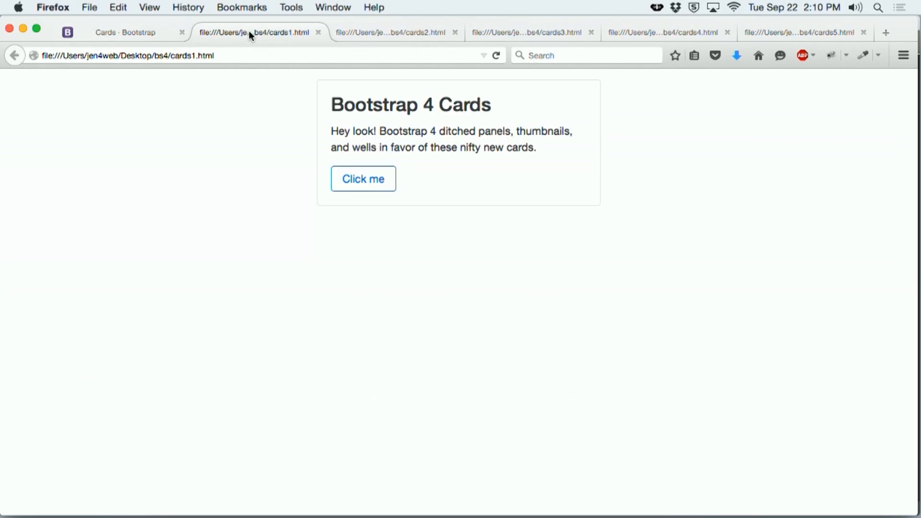
pyautogui.moveTo(702, 504)
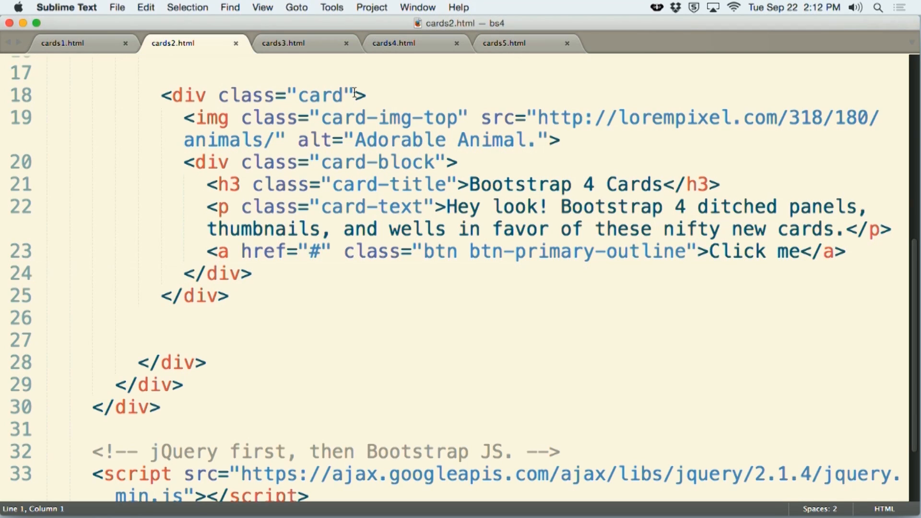
pyautogui.moveTo(317, 84)
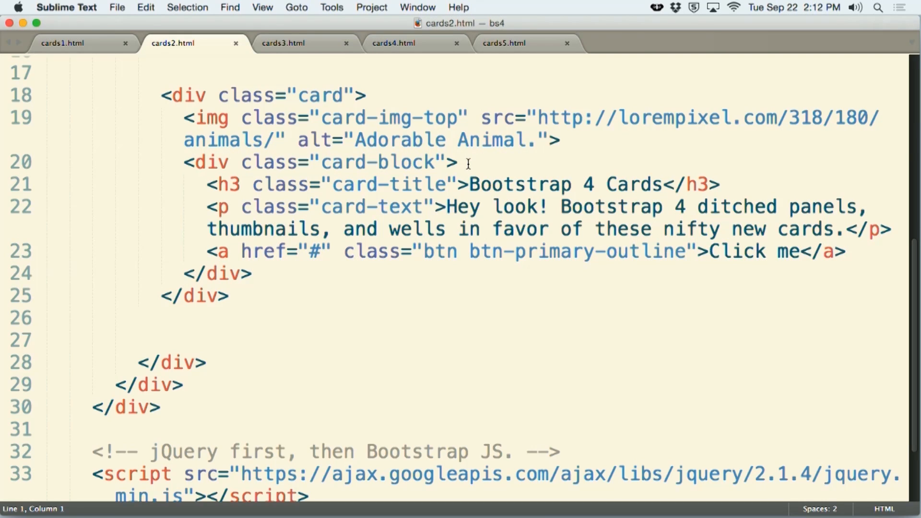
pyautogui.moveTo(408, 216)
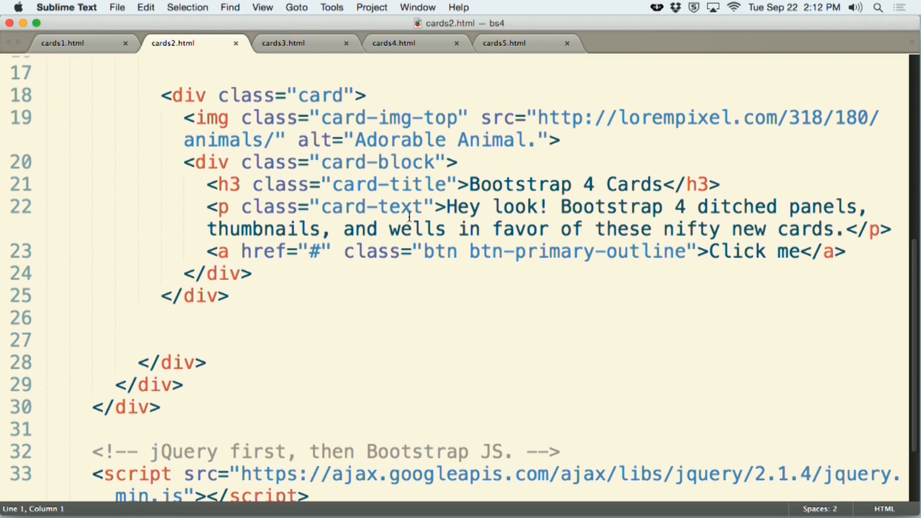
pyautogui.moveTo(395, 267)
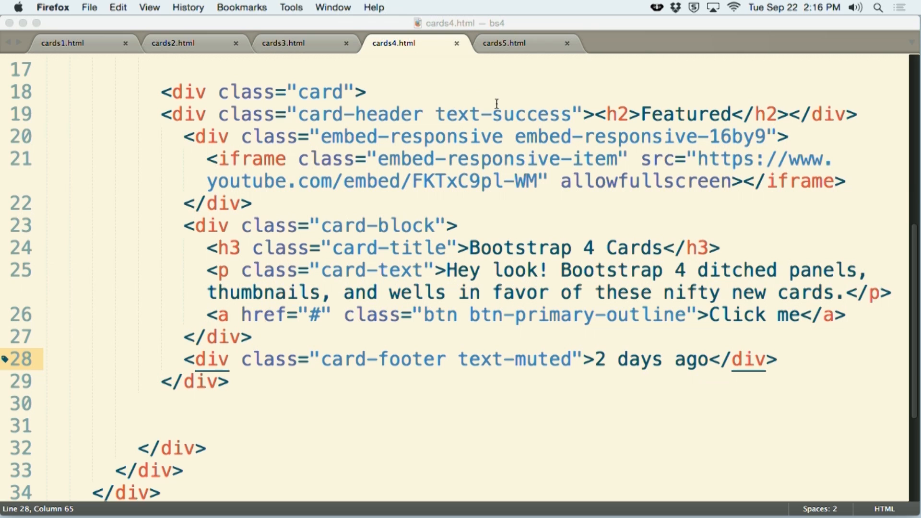
pyautogui.moveTo(395, 129)
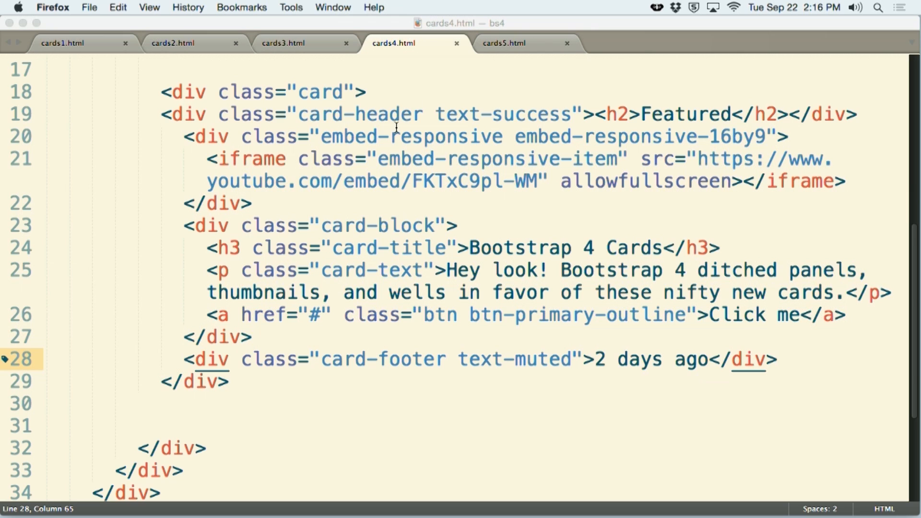
pyautogui.moveTo(458, 81)
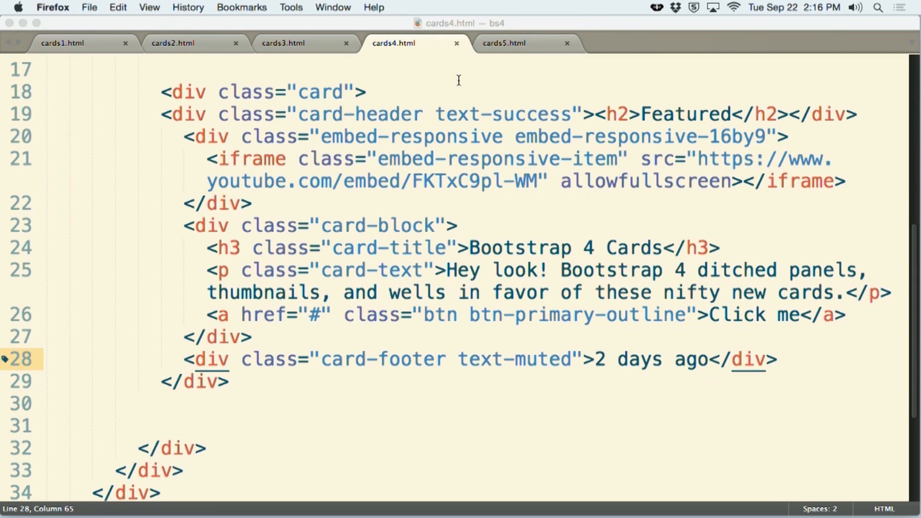
pyautogui.moveTo(312, 386)
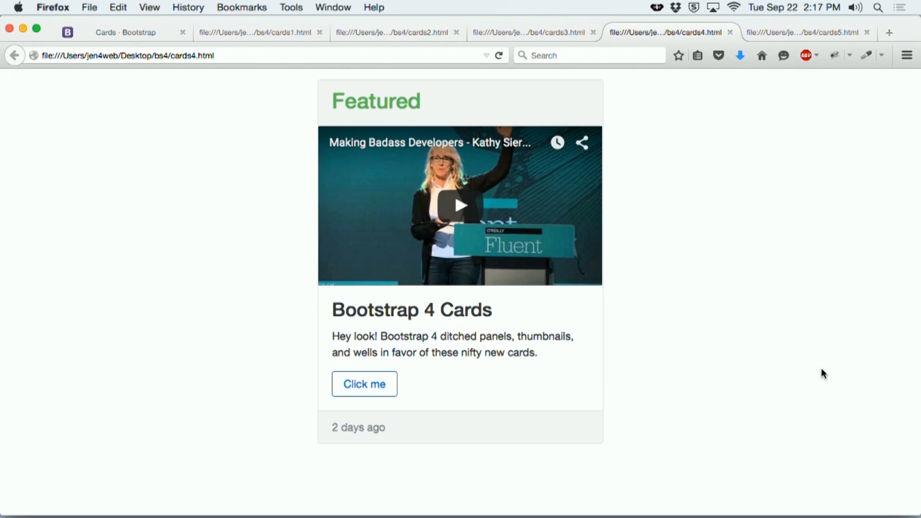
# - Show the cards4.html page with its green Featured header, video and footer in Firefox
pyautogui.click(806, 32)
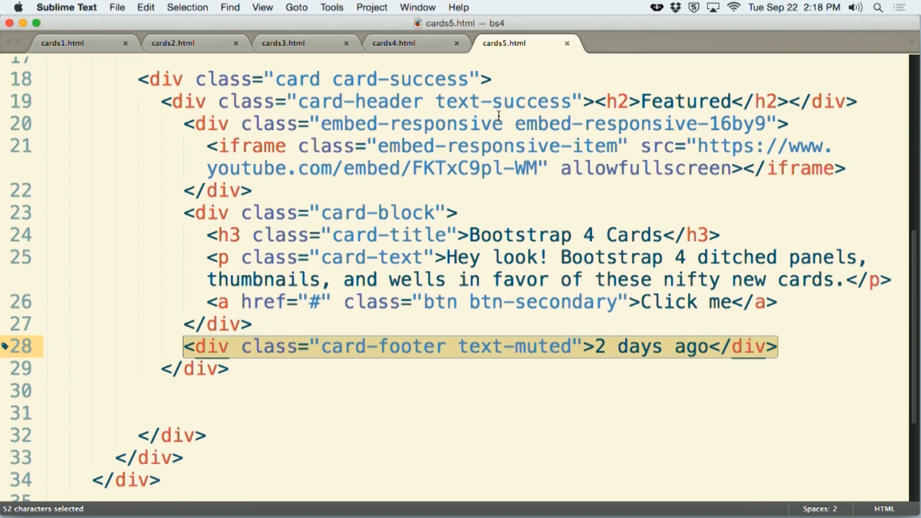
pyautogui.moveTo(475, 213)
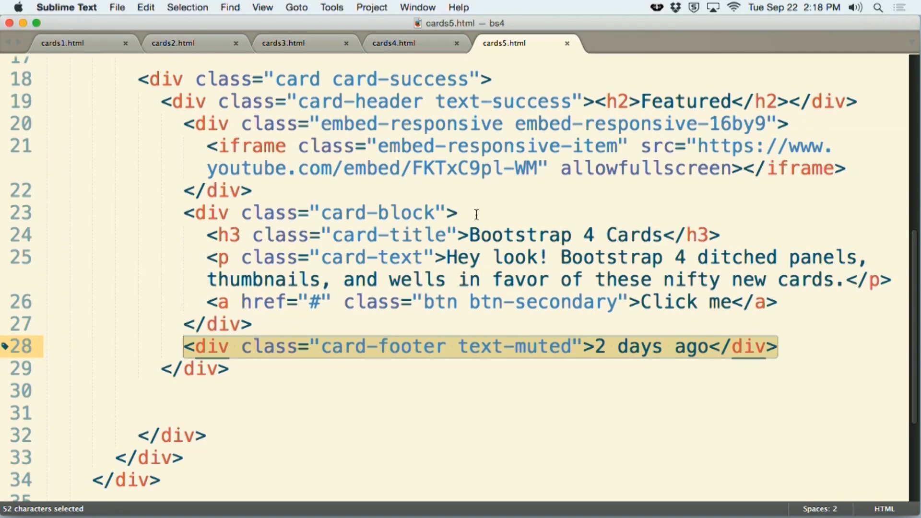
pyautogui.moveTo(501, 257)
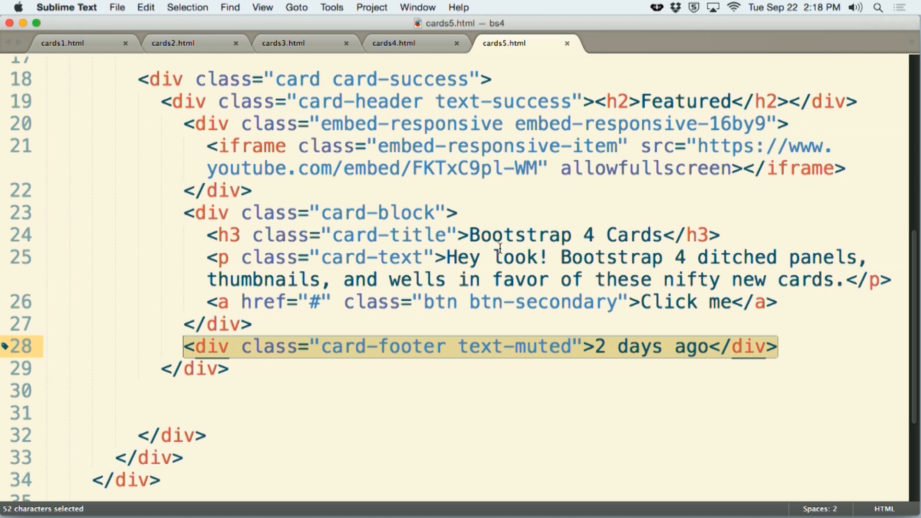
pyautogui.moveTo(517, 317)
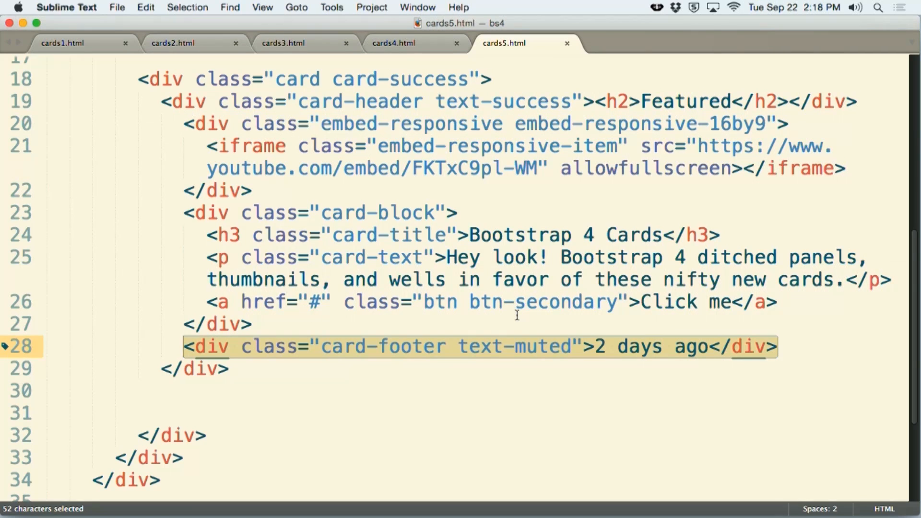